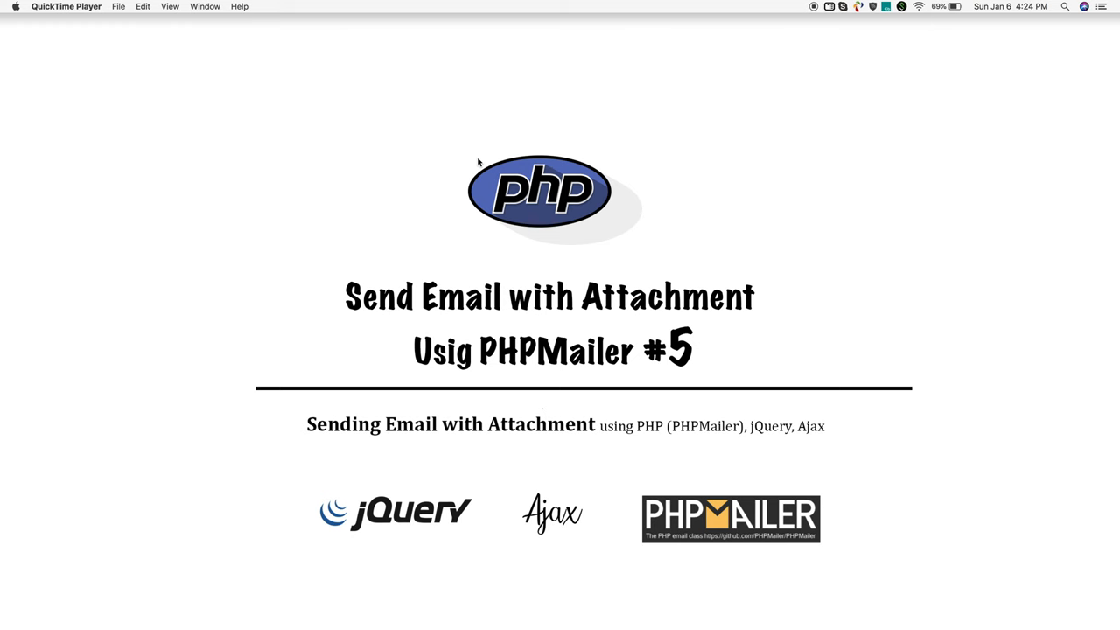
mouse_move(479, 163)
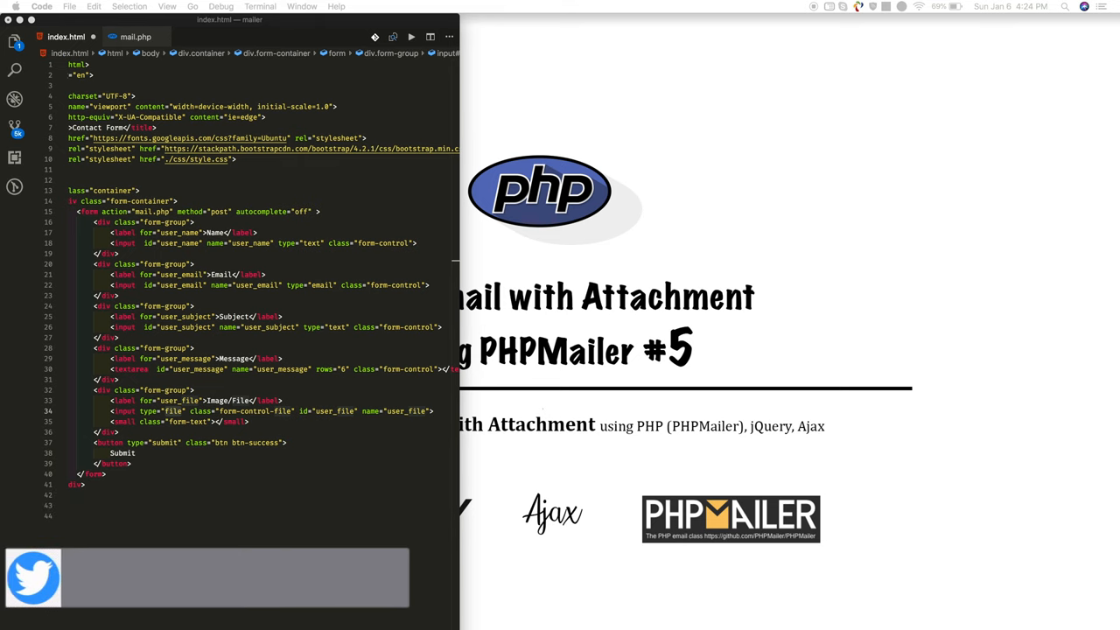
Step: Add enctype="multipart/form-data" to the form tag in index.html
click(311, 210)
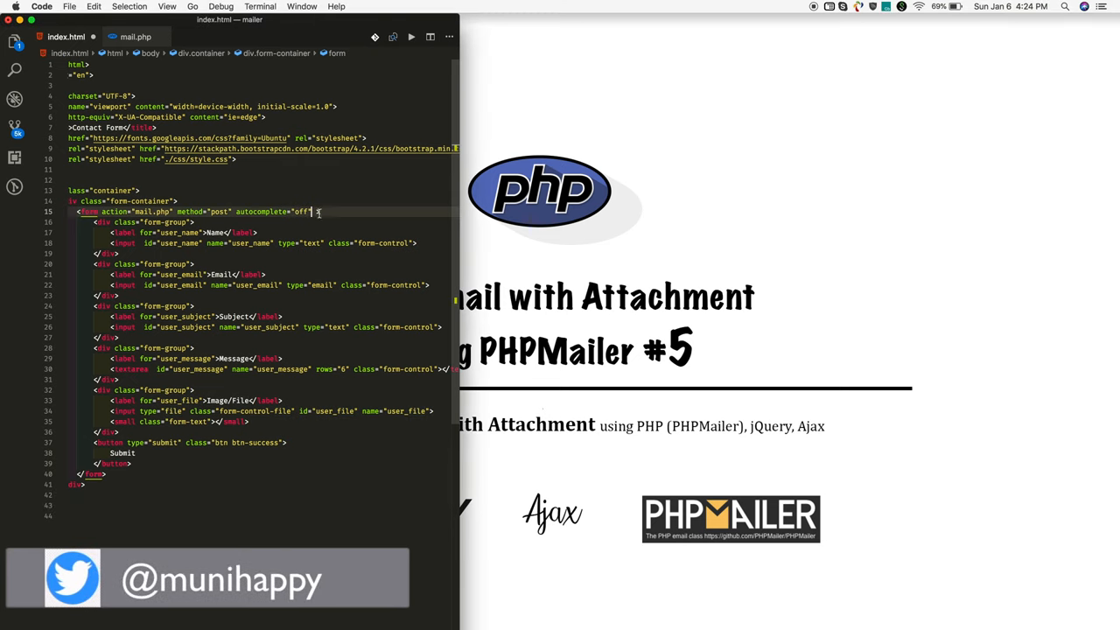
text(enctype="multipart/form-data")
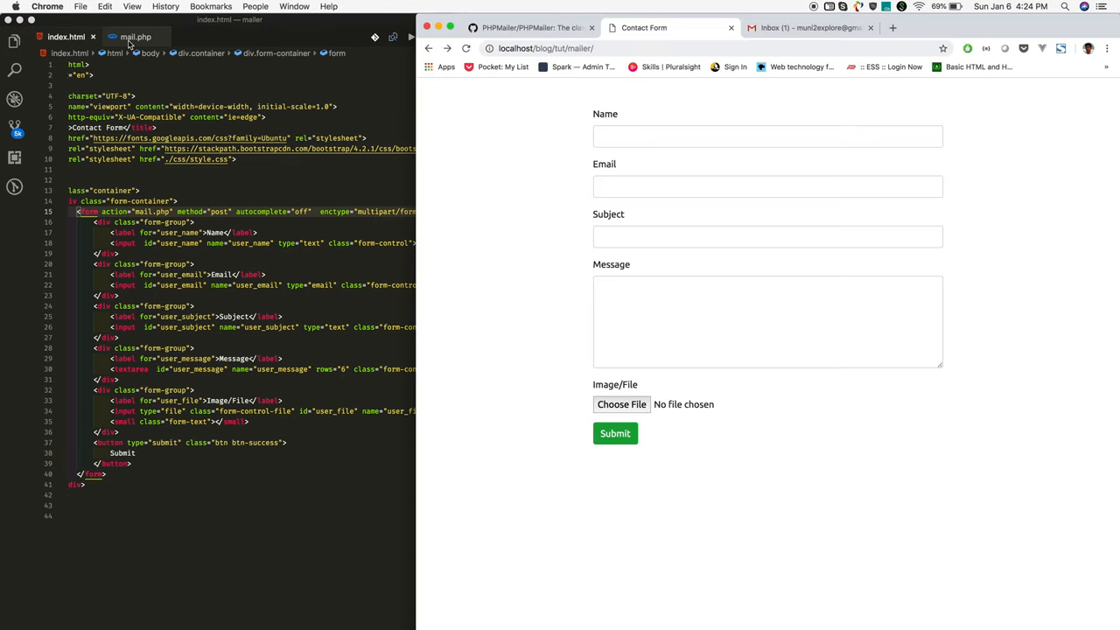
click(135, 37)
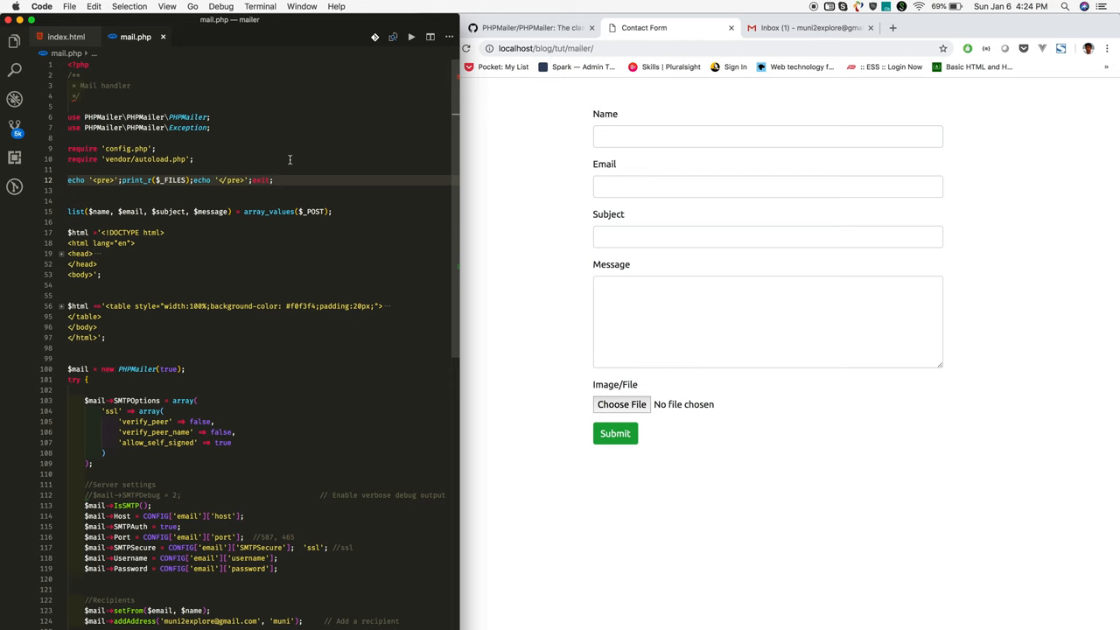
click(767, 186)
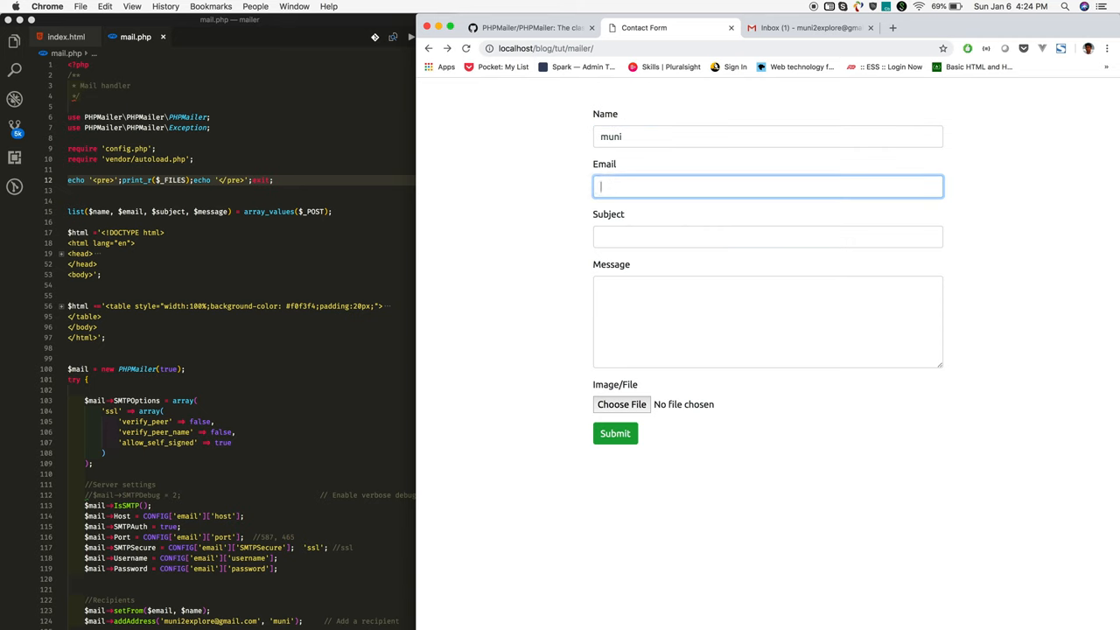
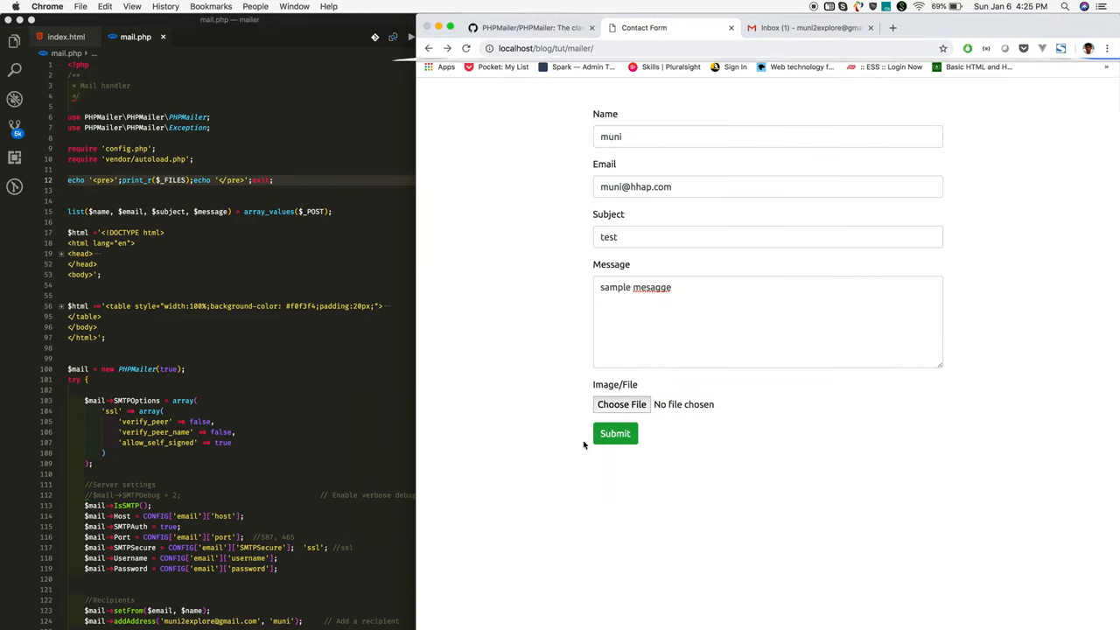
click(616, 435)
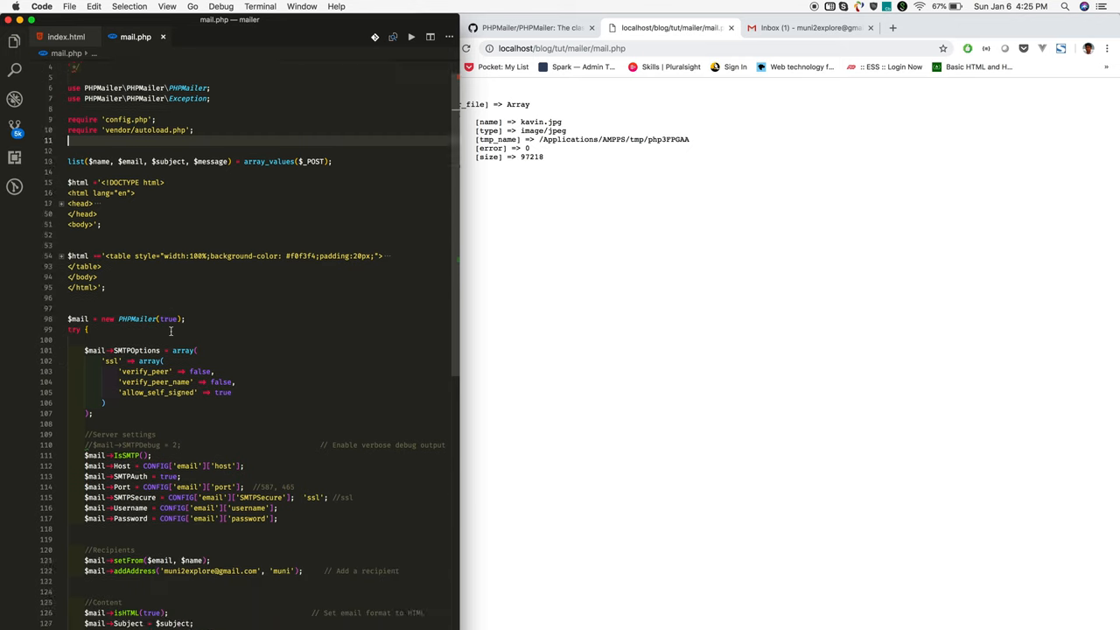
Step: Add addAttachment with the user_file tmp_name and original name in mail.php
scroll(down, 3)
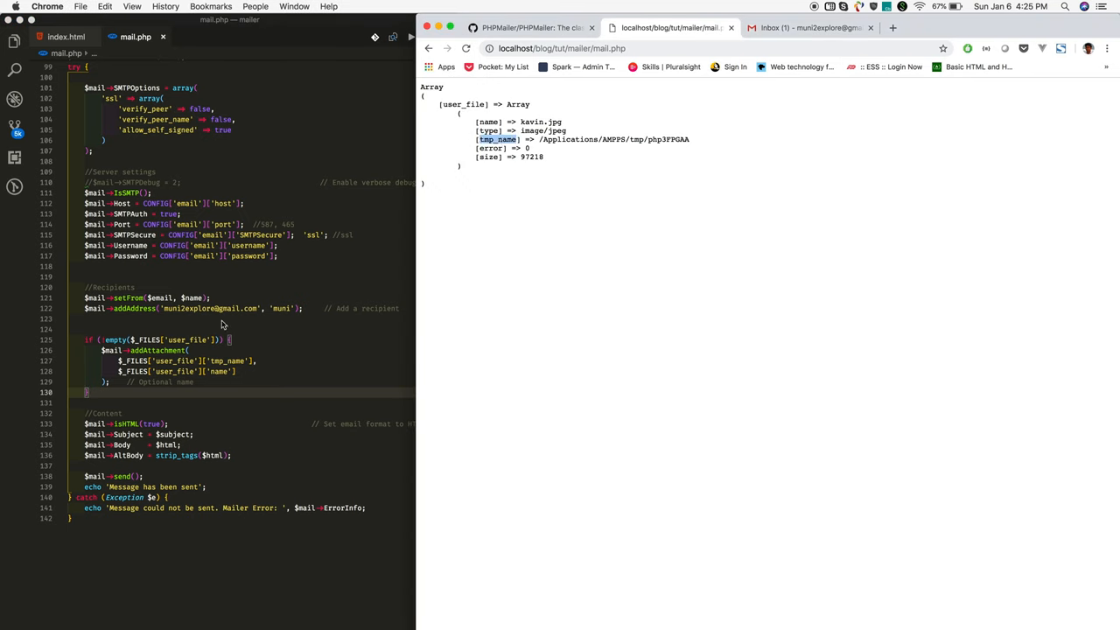
mouse_move(190, 368)
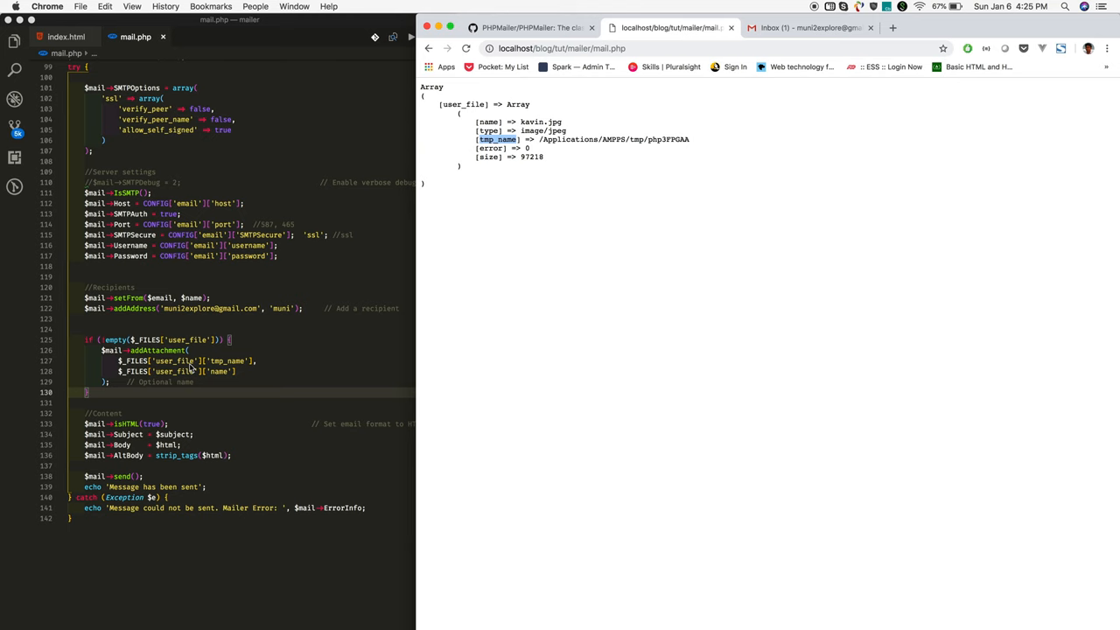
mouse_move(226, 377)
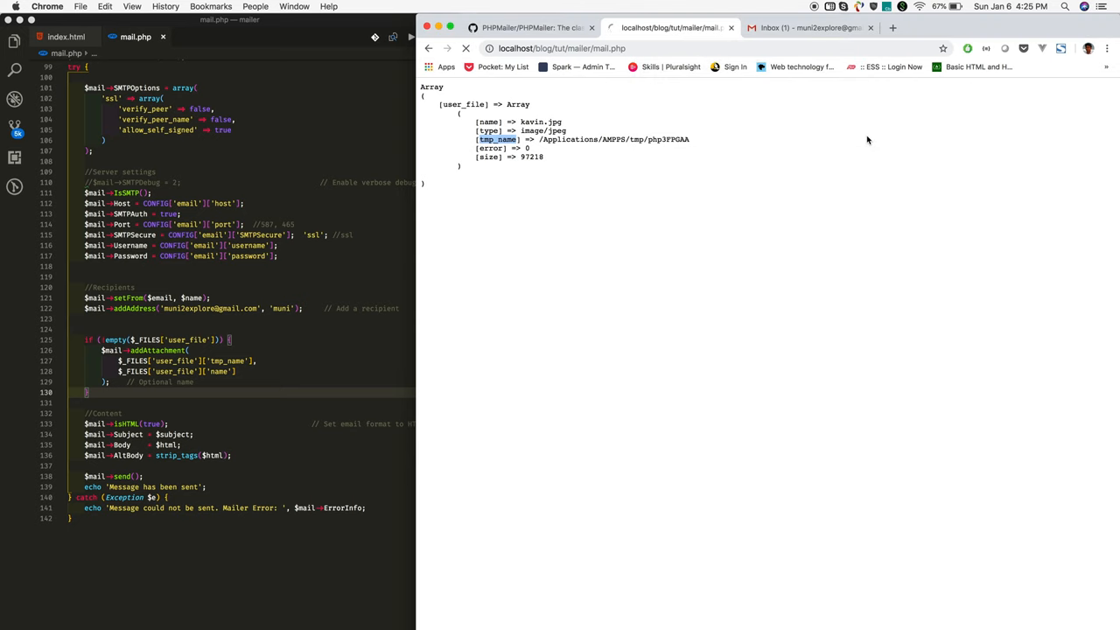
Step: Resend the form via mail.php, then view the Gmail Primary inbox for the kavin.jpg message
click(805, 28)
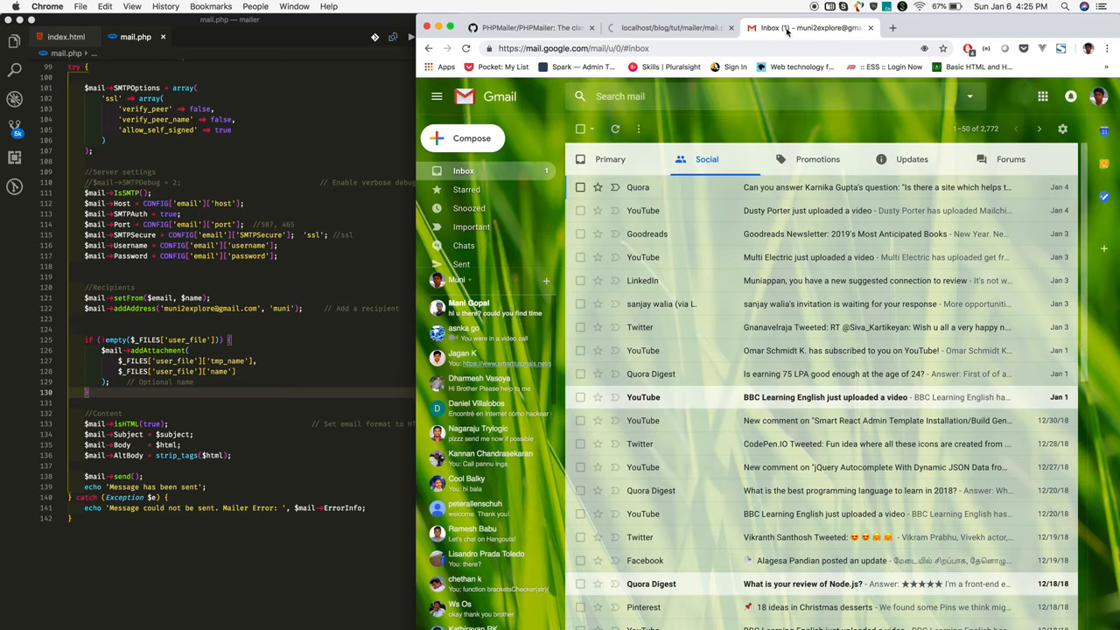
click(668, 28)
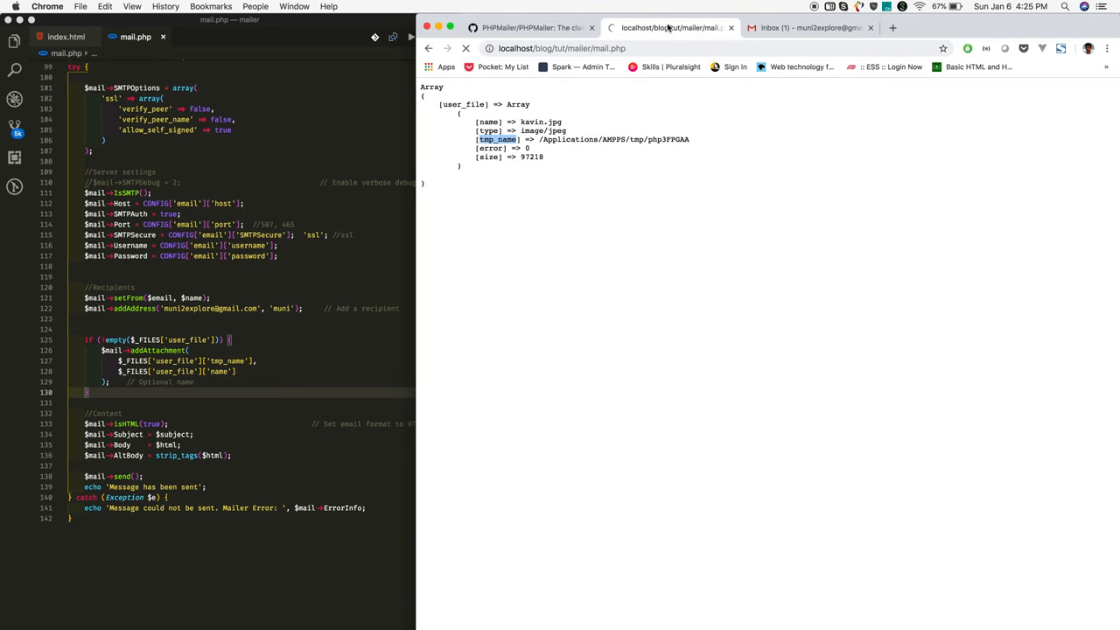
click(466, 49)
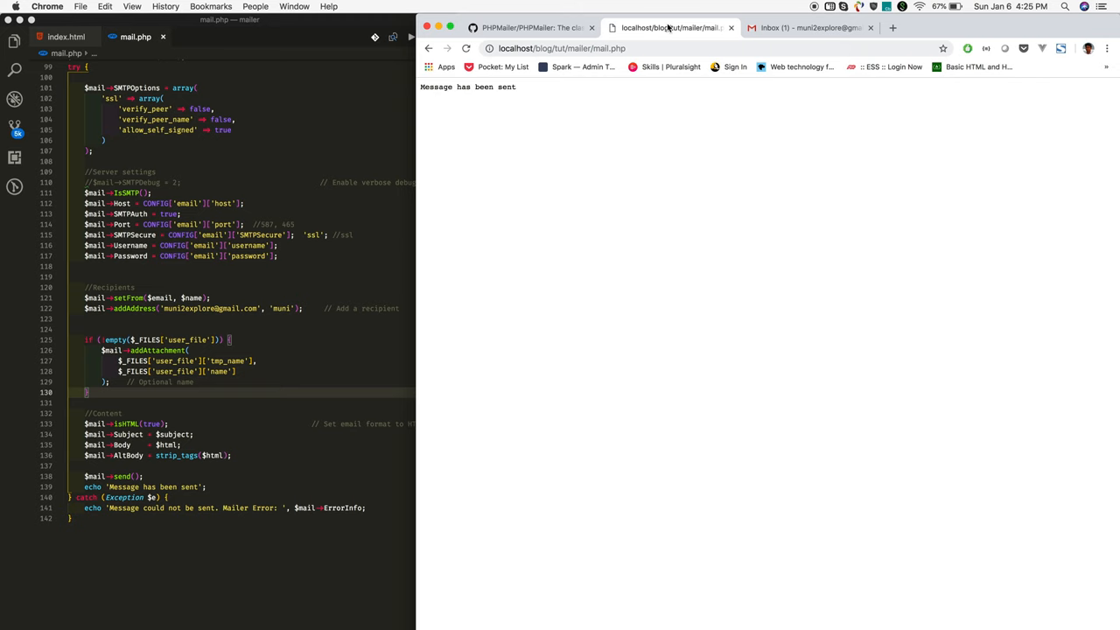
click(808, 28)
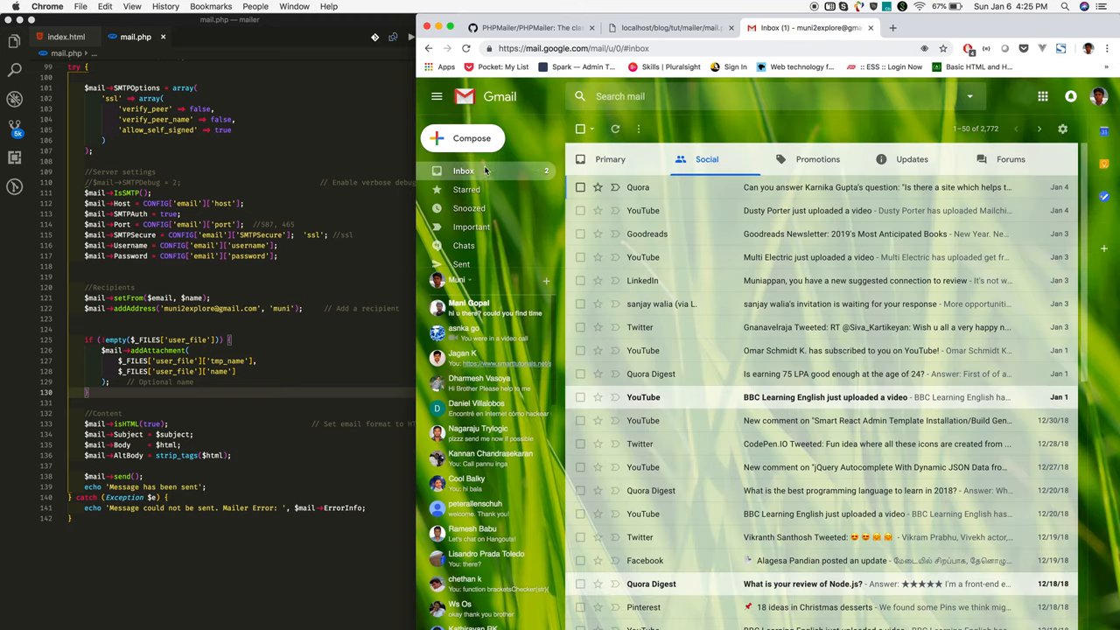
click(609, 158)
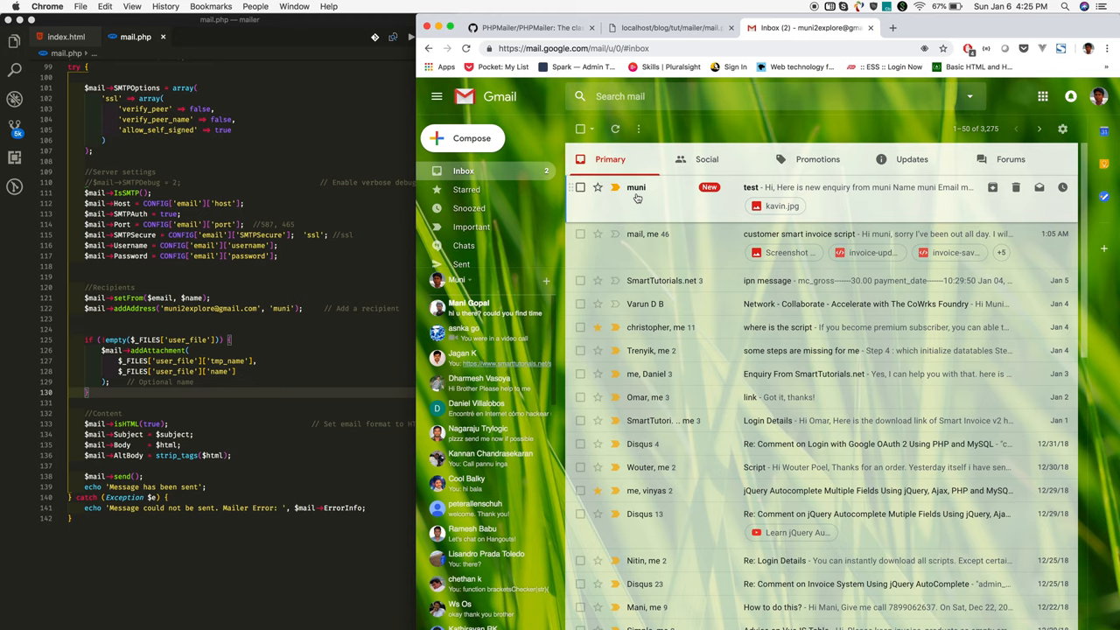